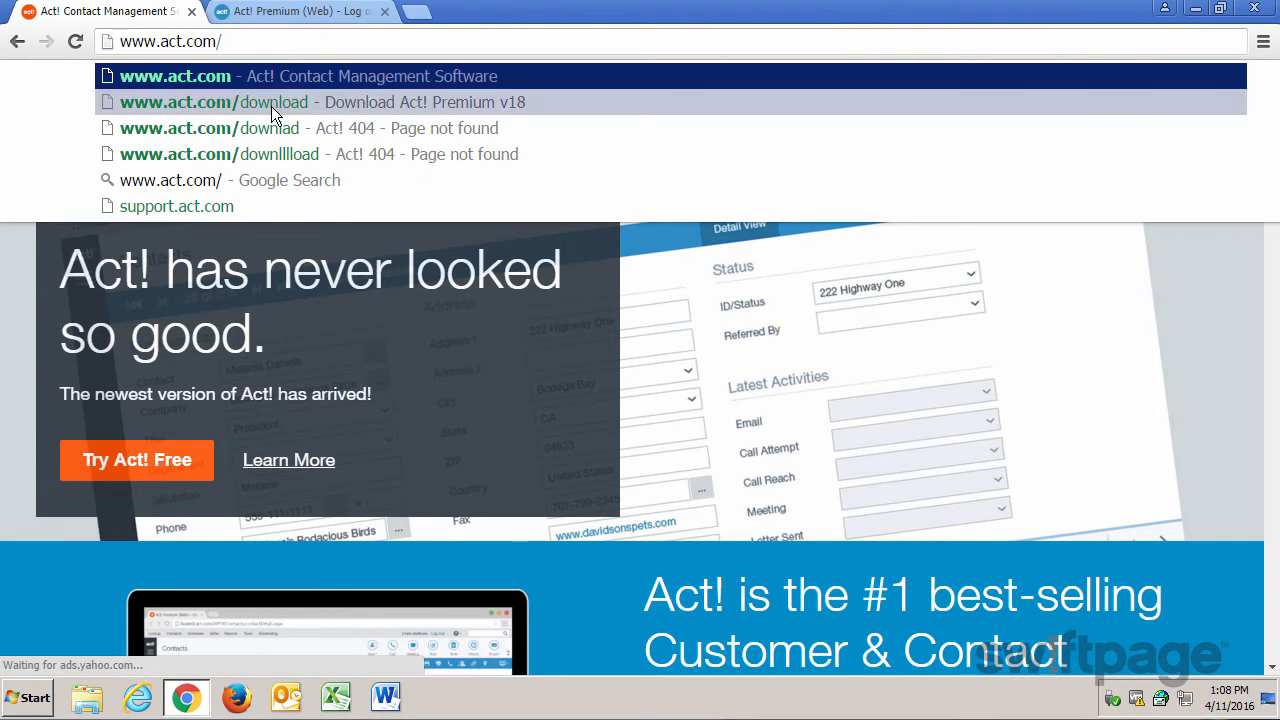
pyautogui.click(213, 102)
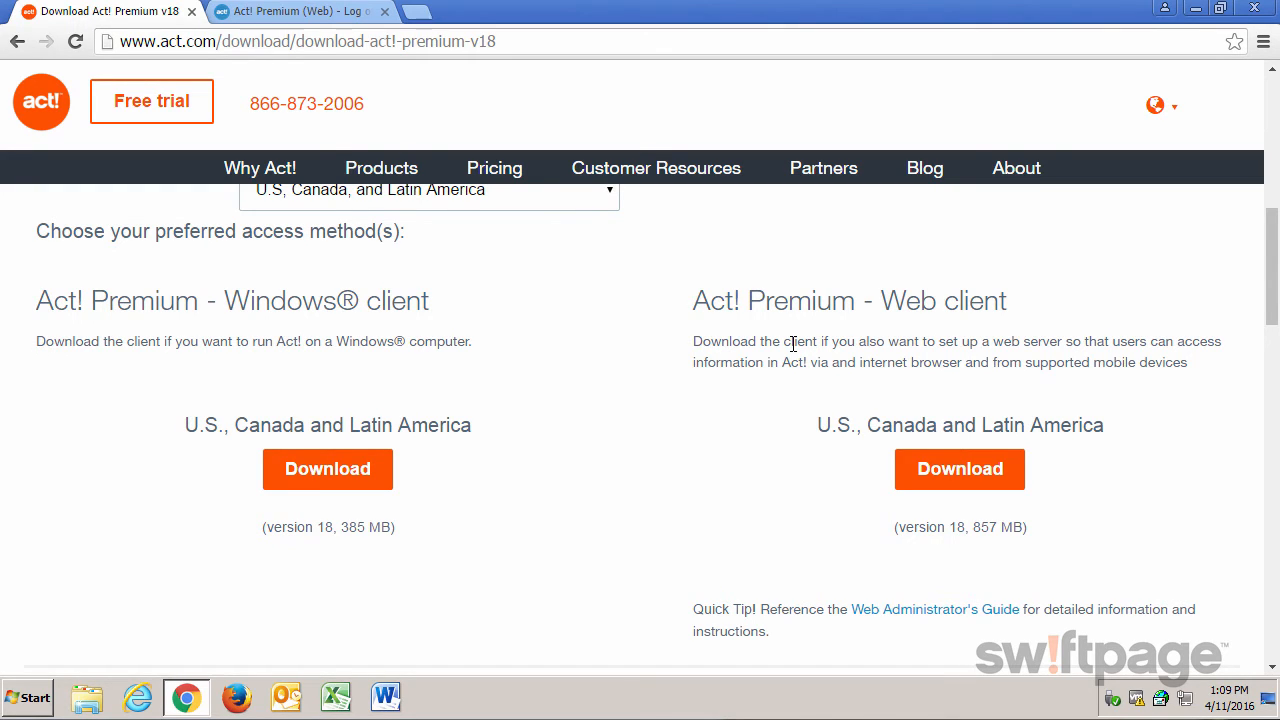
pyautogui.moveTo(882, 500)
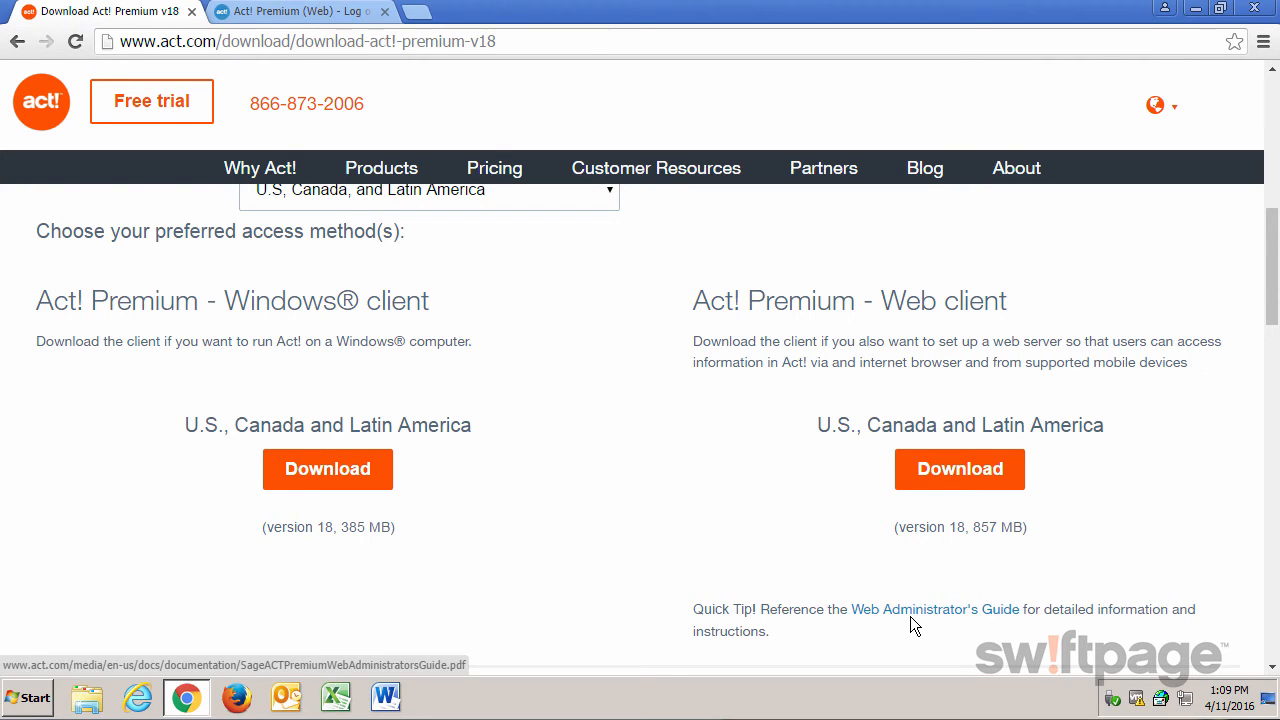
pyautogui.moveTo(920, 588)
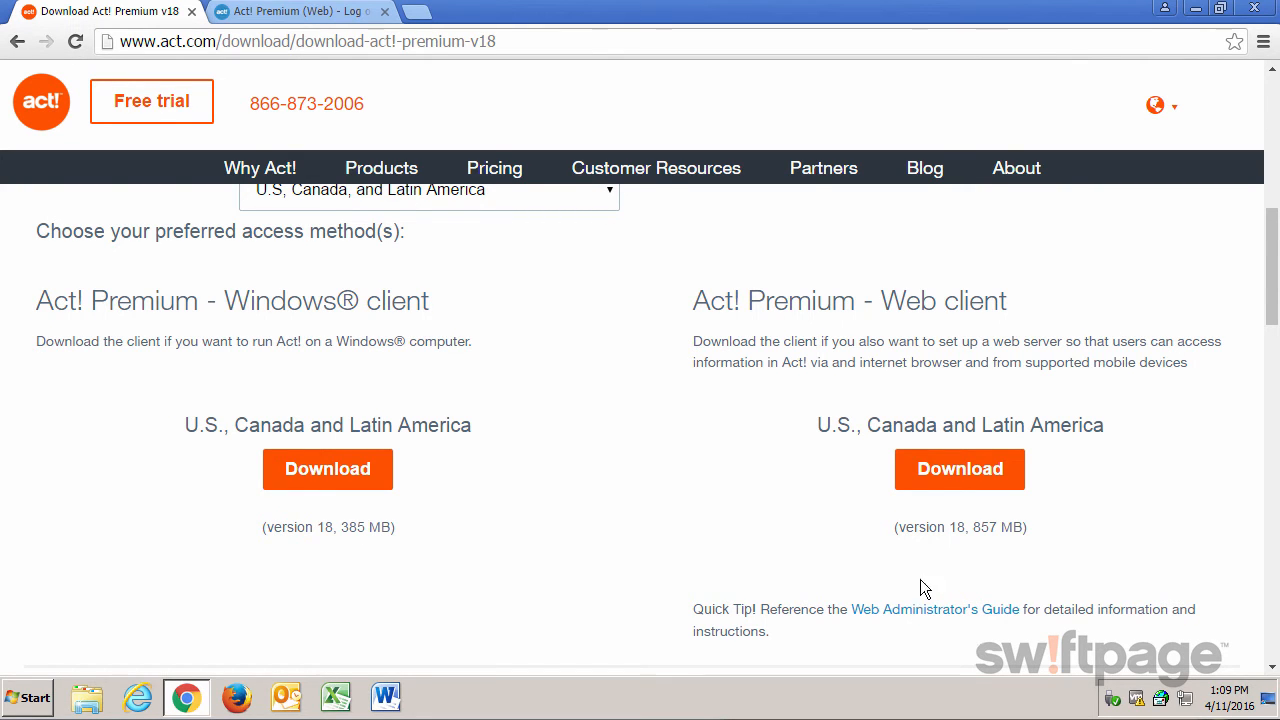
# Switch to the Act! Premium (Web) log-on browser tab
pyautogui.click(290, 11)
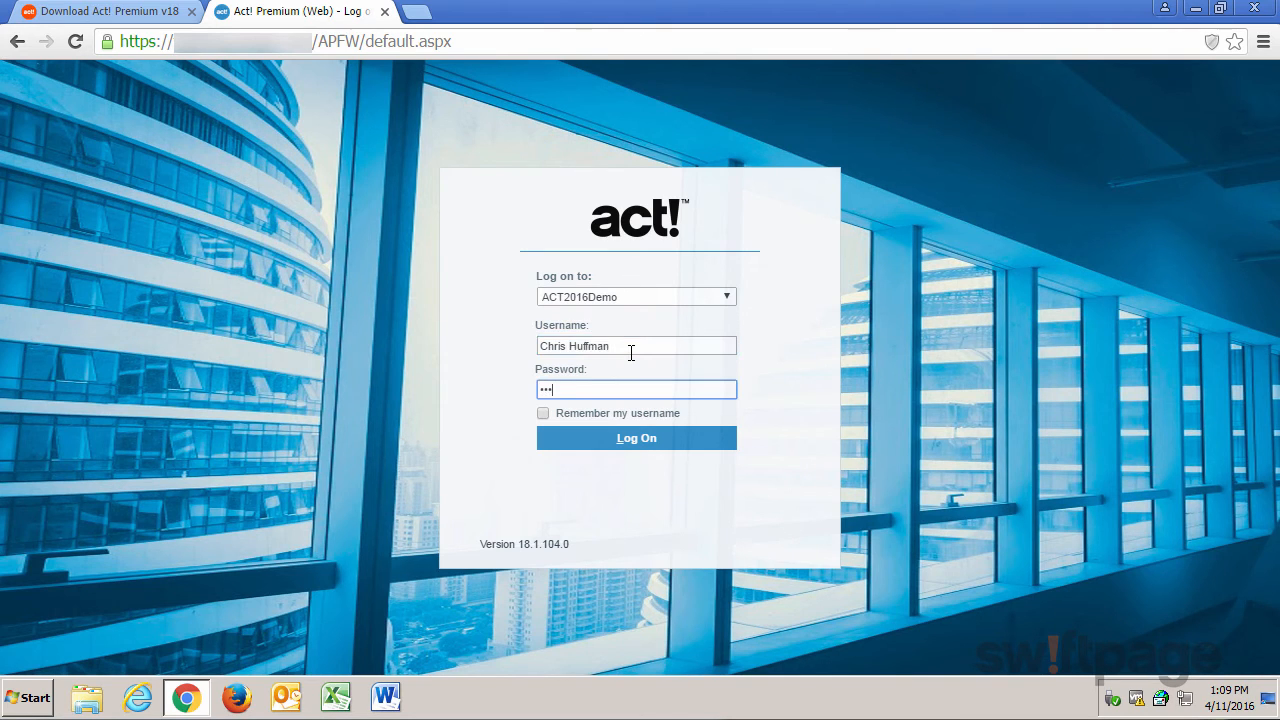
# Log on to the ACT2016Demo database and open the Act! Connect page
pyautogui.click(636, 438)
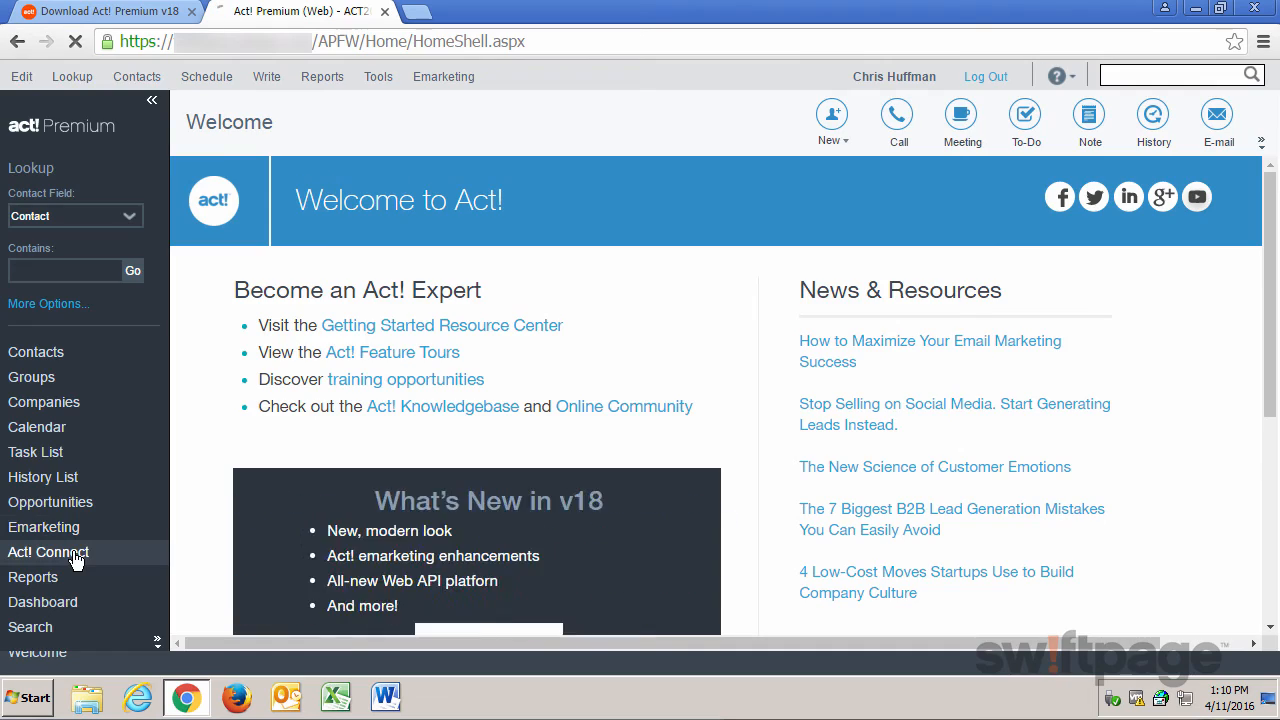
pyautogui.click(48, 551)
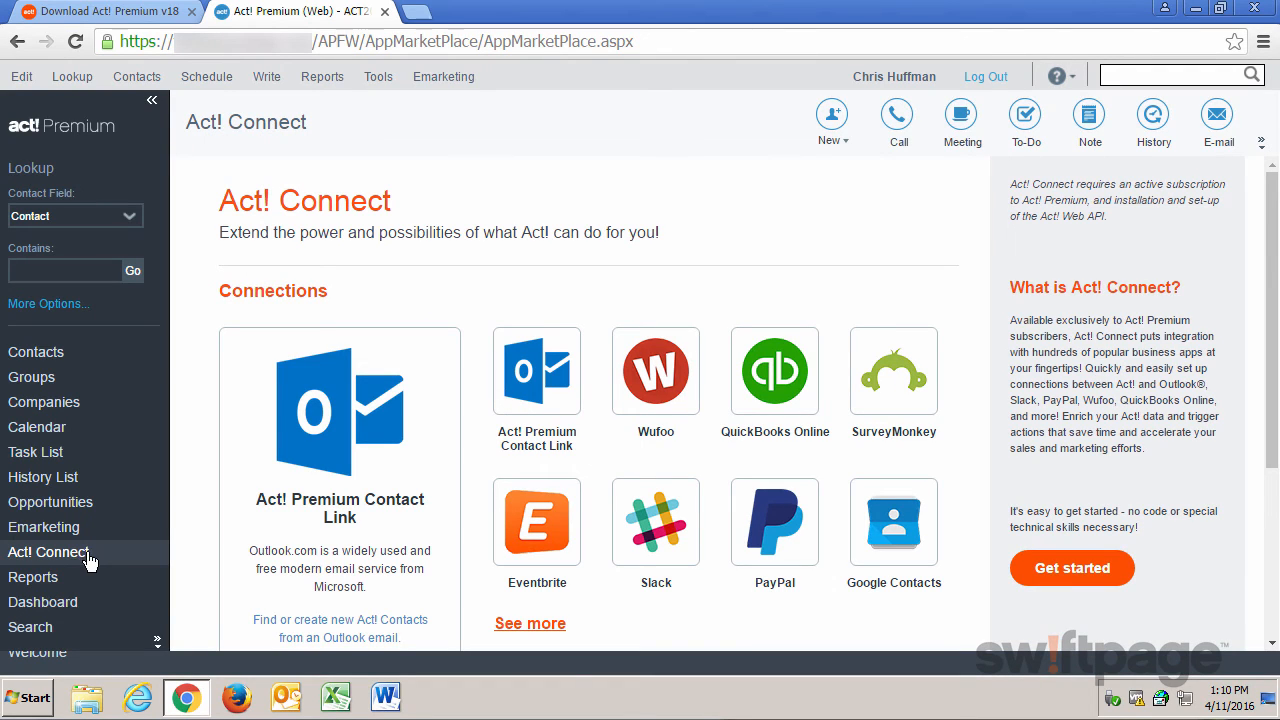
pyautogui.moveTo(630, 455)
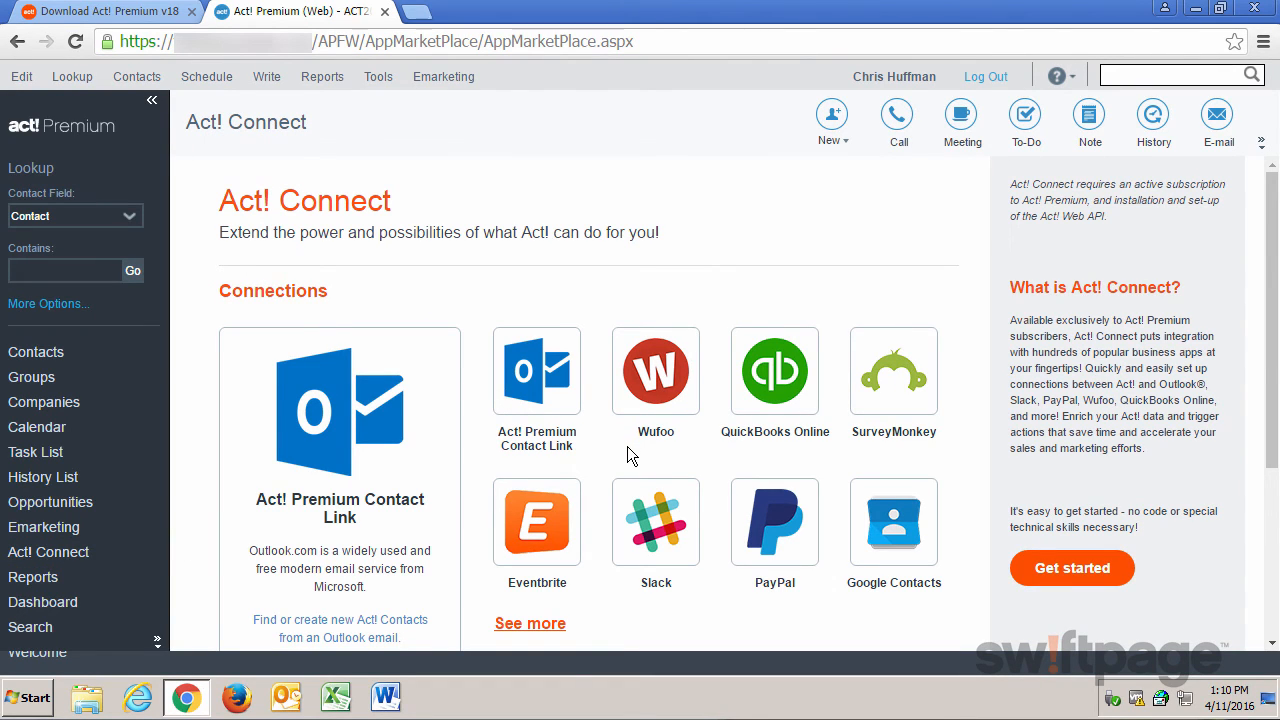